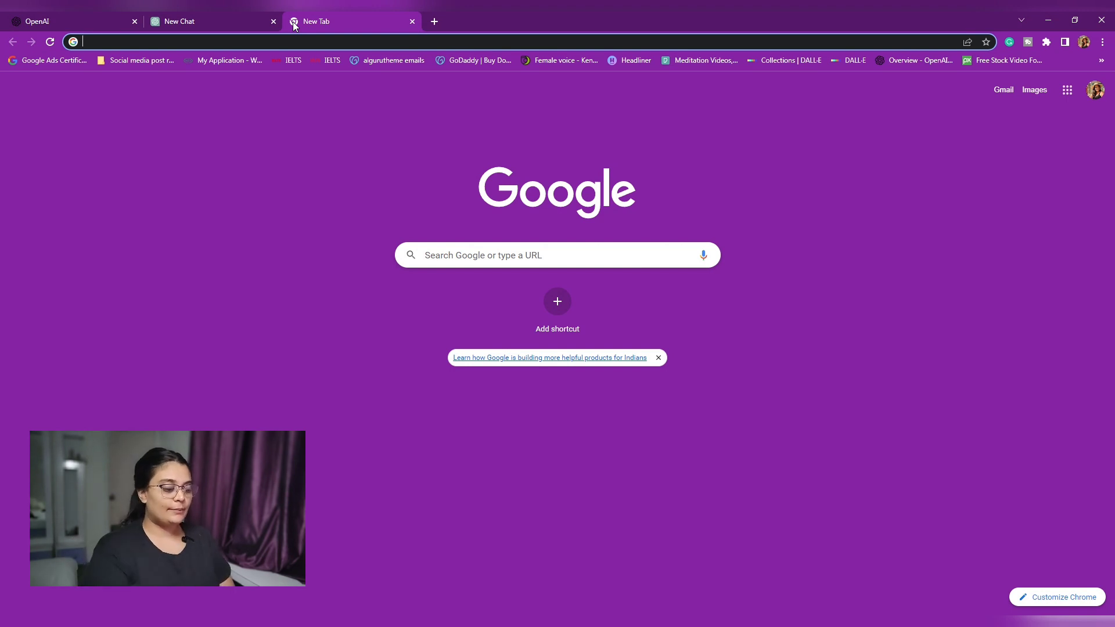
Search Google for "chat gpt", browse the results and end on a fresh blank tab
type("chat gpt")
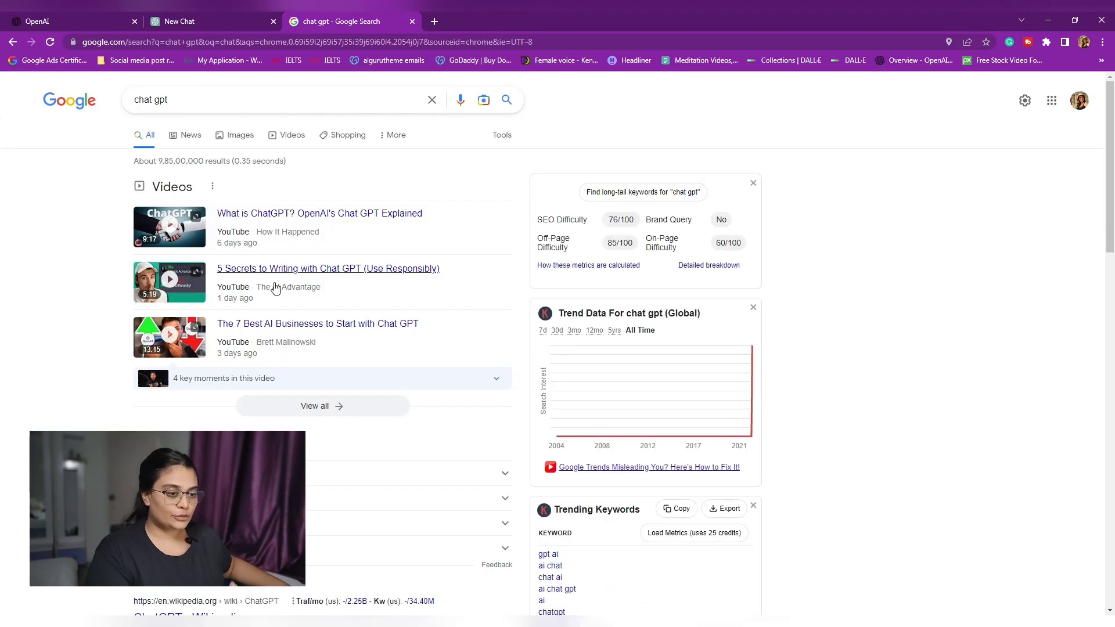
scroll("down", 3)
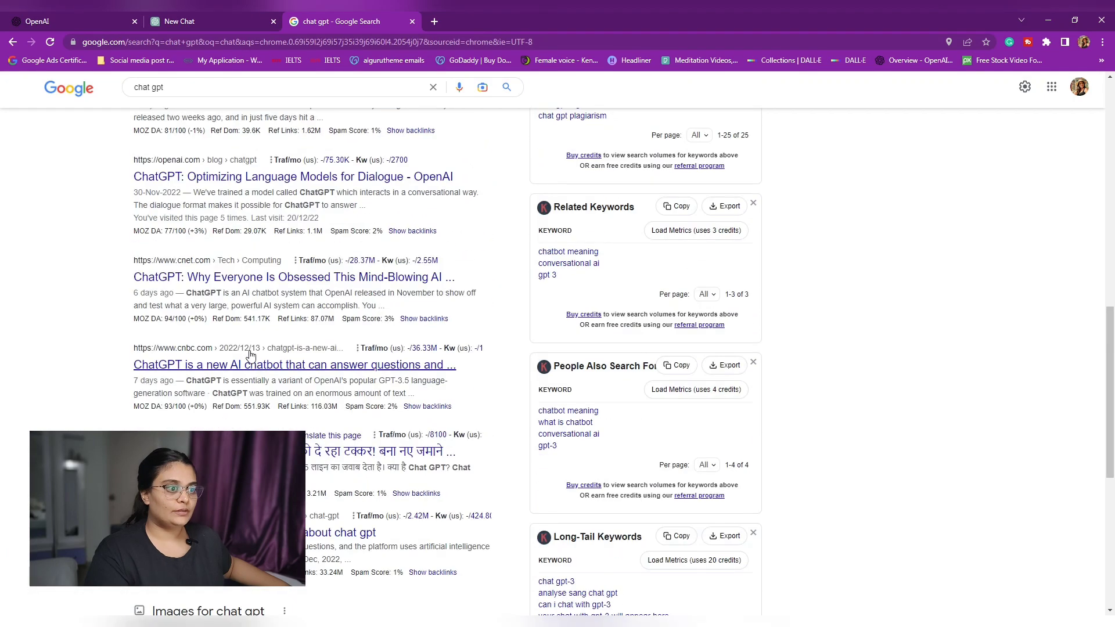
scroll("up", 3)
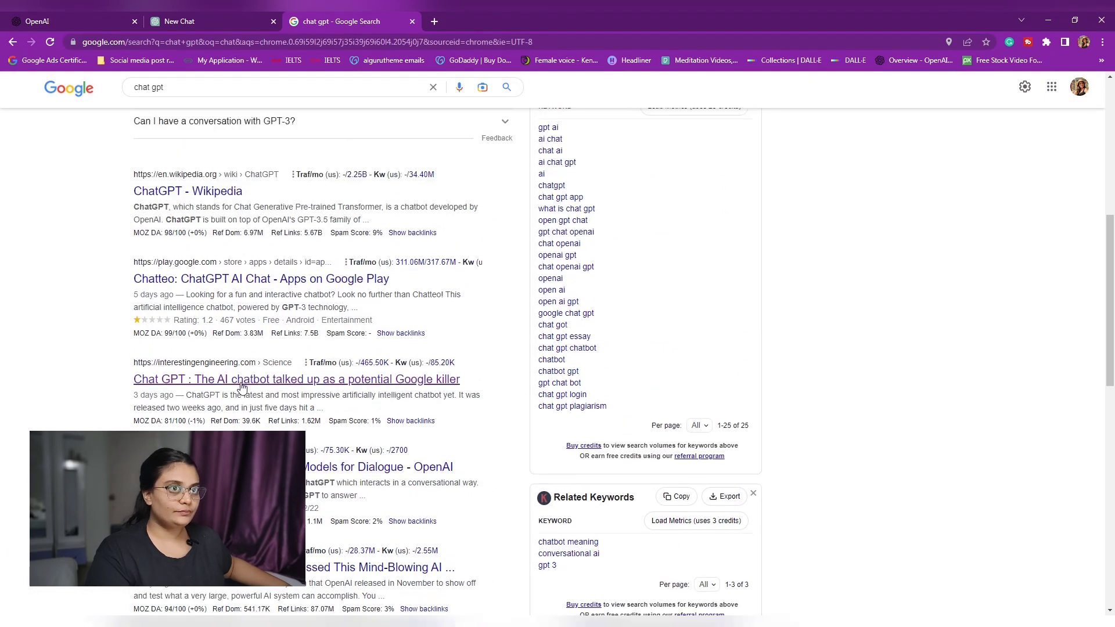
left_click(295, 379)
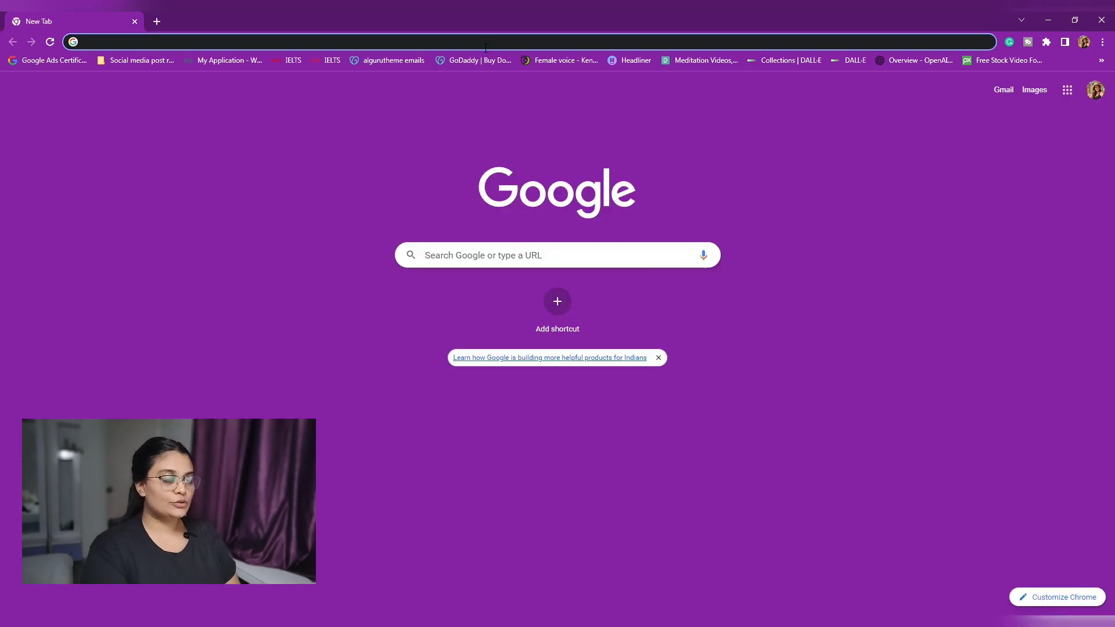
Search Google for "openai" and follow the ChatGPT sitelink to its welcome page
type("openai")
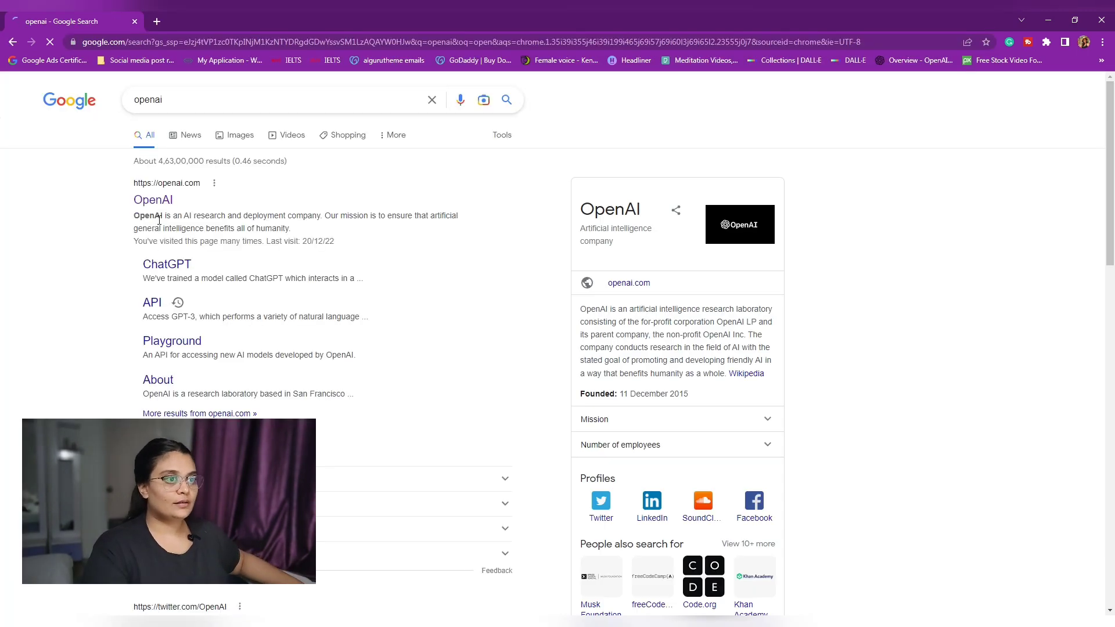
left_click(152, 200)
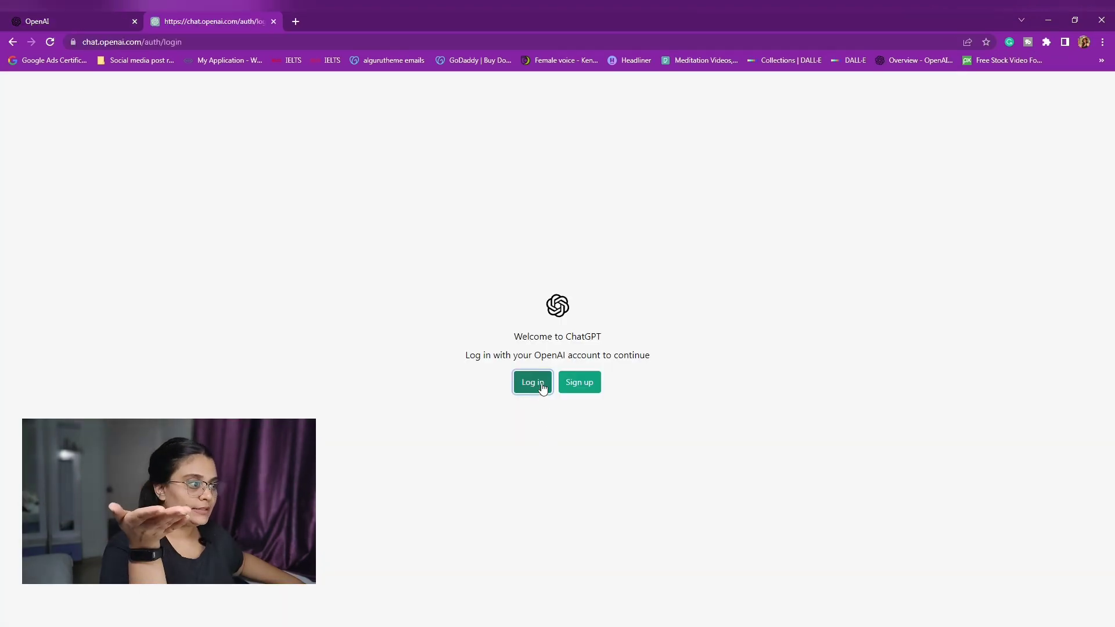
Log in to ChatGPT via Continue with Google using the existing Google account
left_click(532, 382)
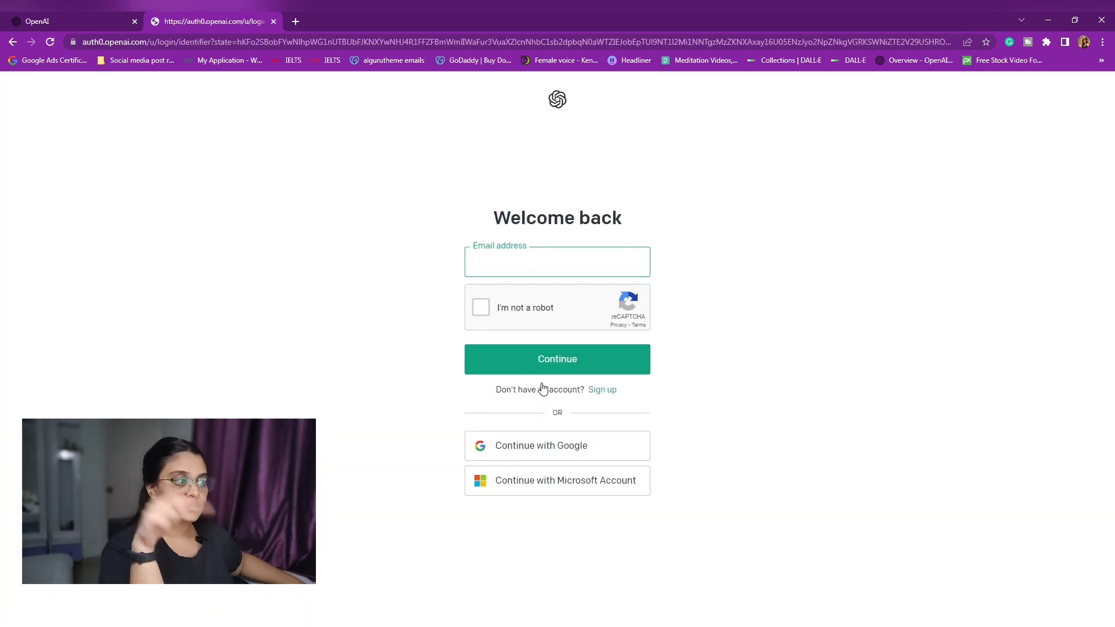
mouse_move(556, 446)
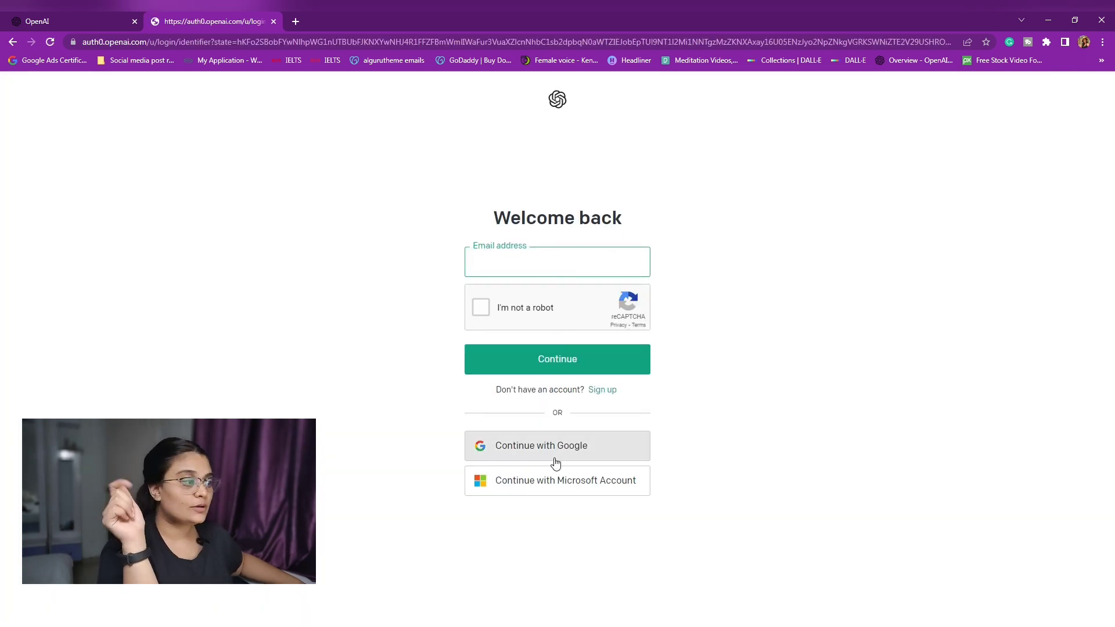
left_click(557, 445)
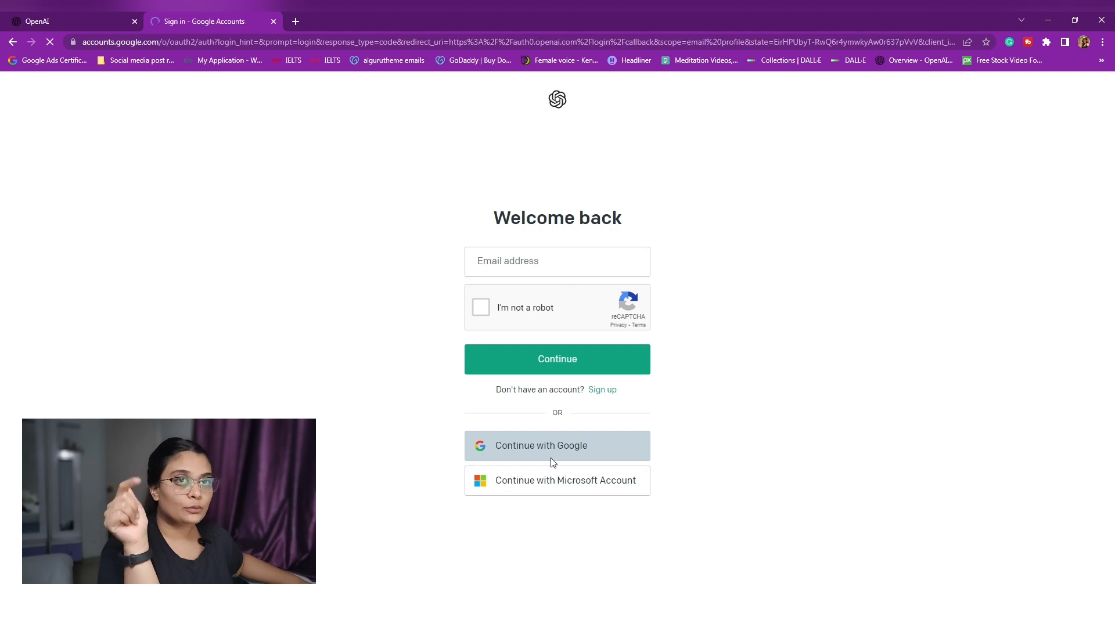
left_click(556, 445)
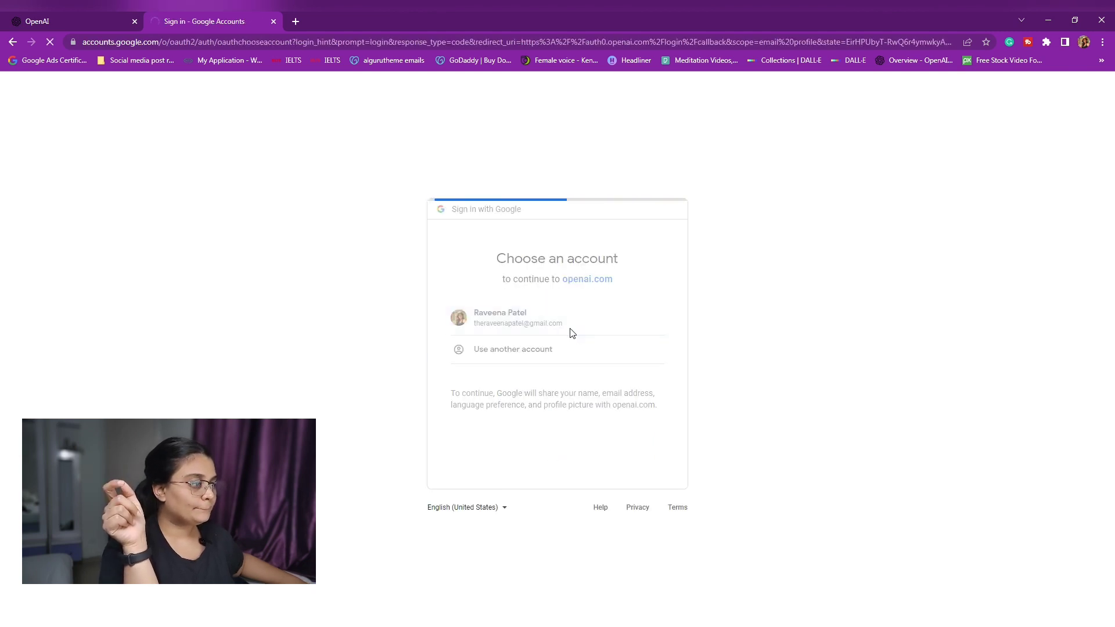
left_click(518, 317)
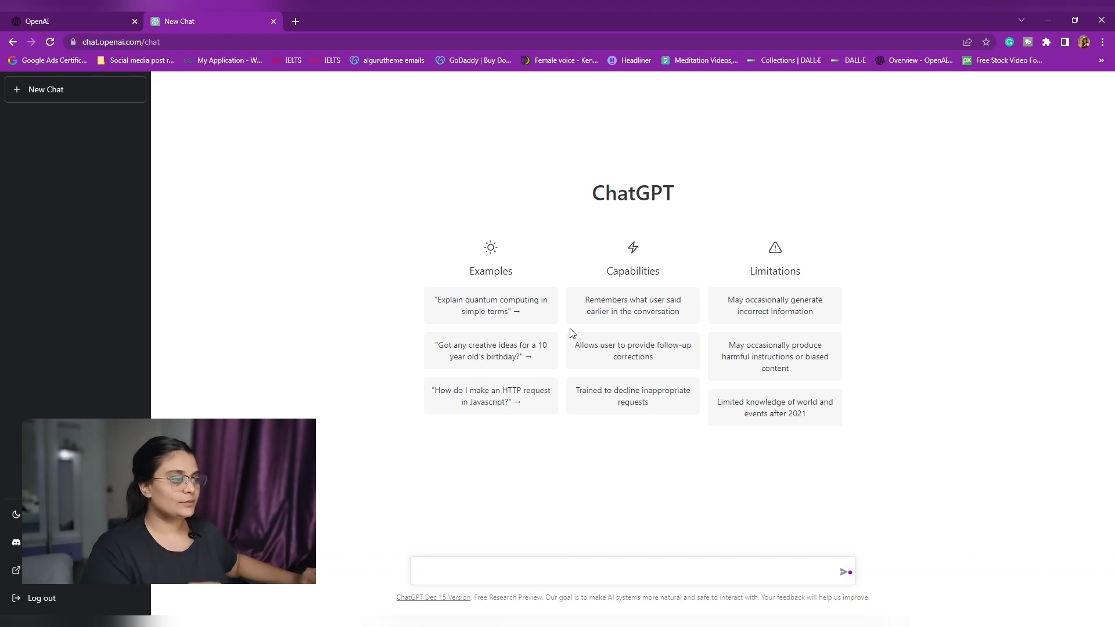
Ask ChatGPT "expalin chatGPT to a 10 year old" and get its simple explanation
type("expalin")
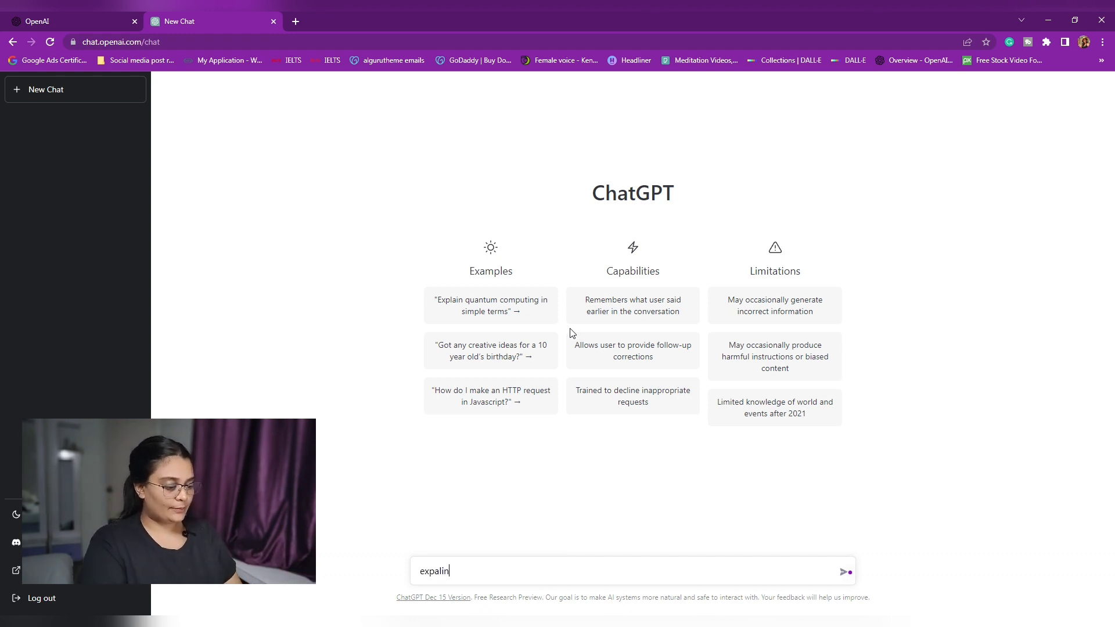
type("chatGPT to a")
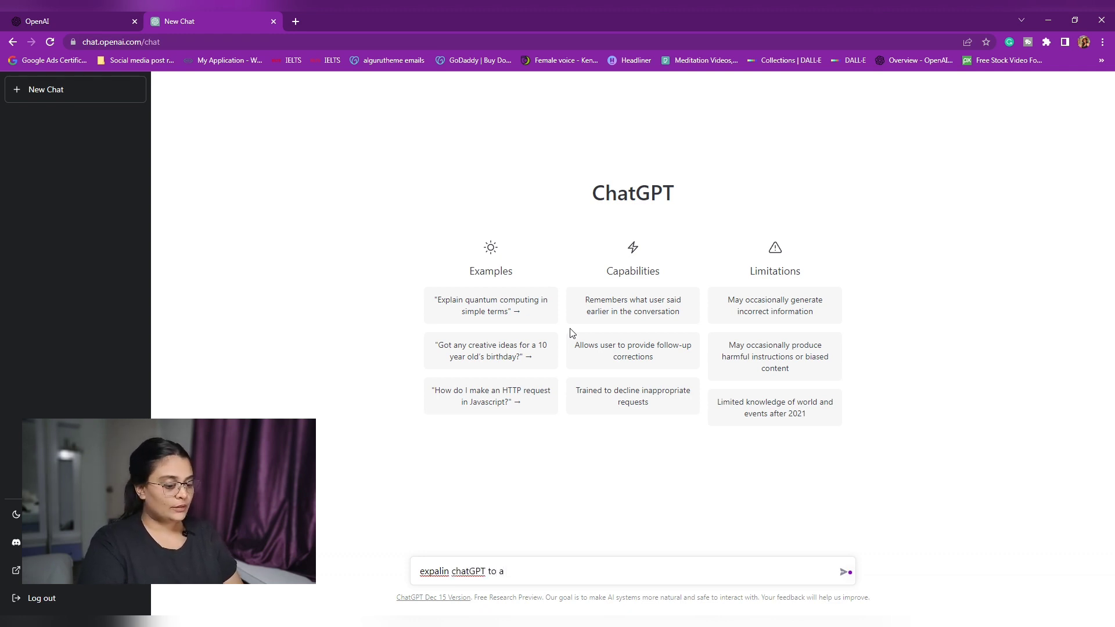
type("10 year old")
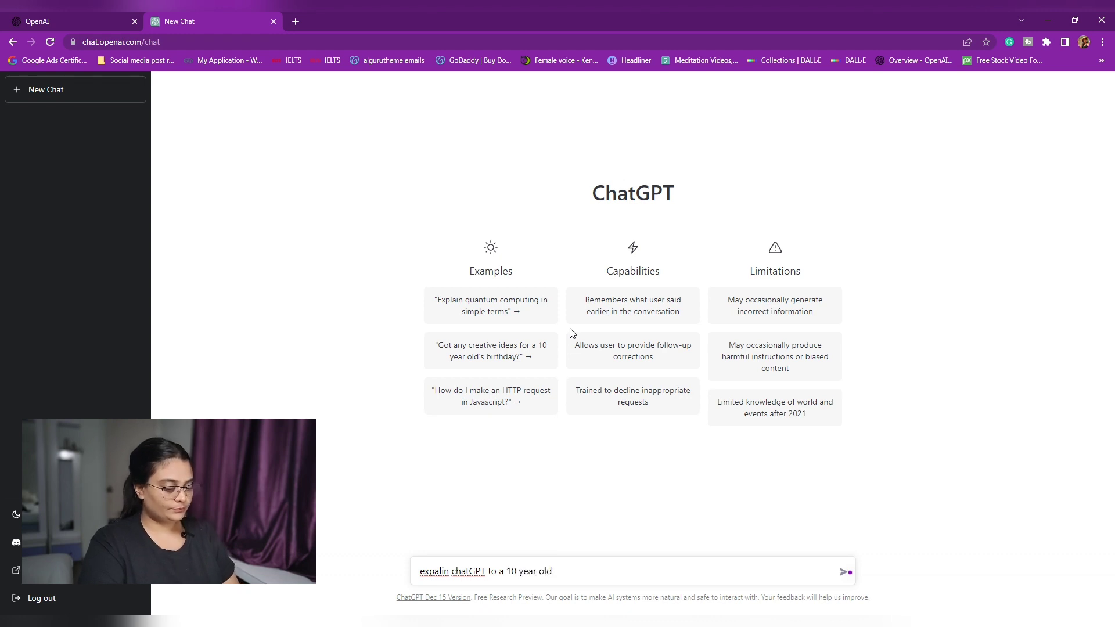
left_click(845, 570)
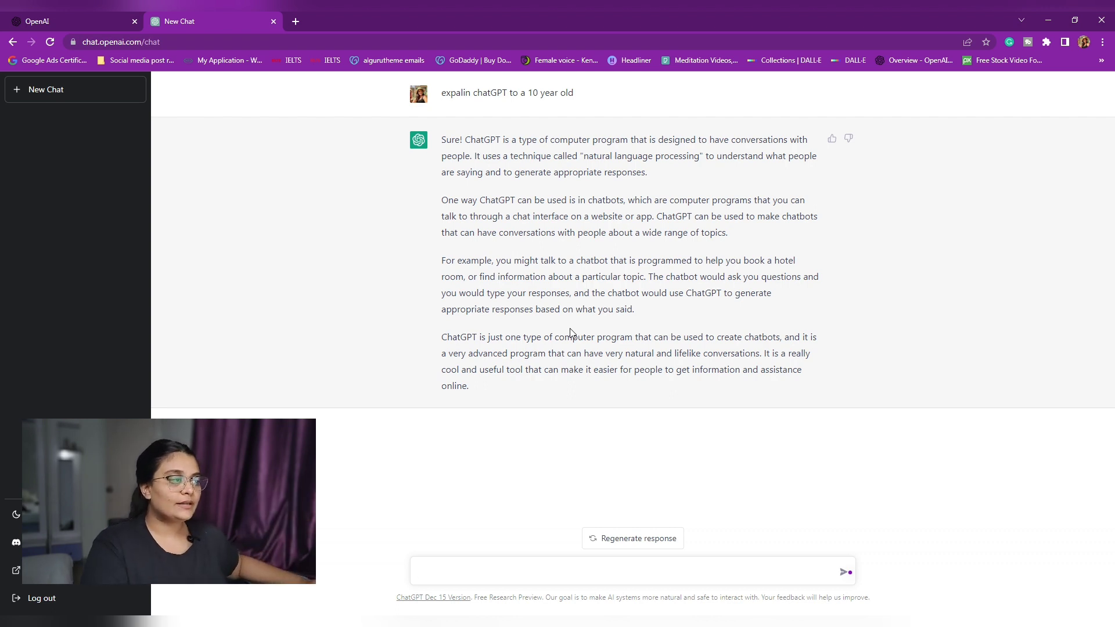
Begin a new prompt starting "write a copy" in the message box
left_click(633, 571)
type("write a copy")
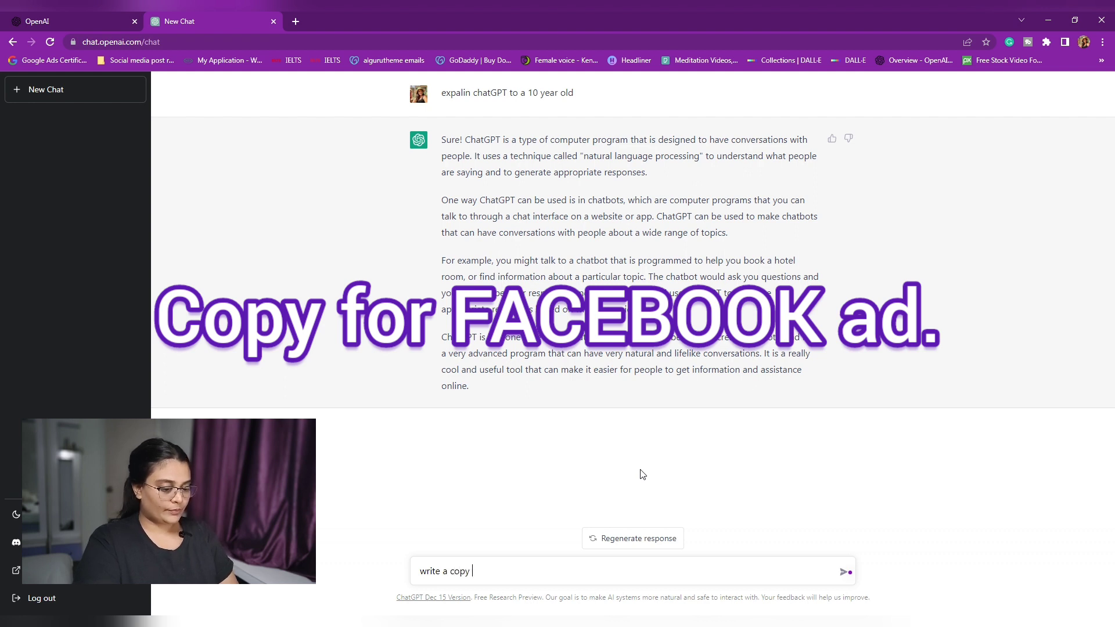
Ask ChatGPT to "write a copy for a restaurant paid ad on facebook" and get the ad copy
type("for a paid ad")
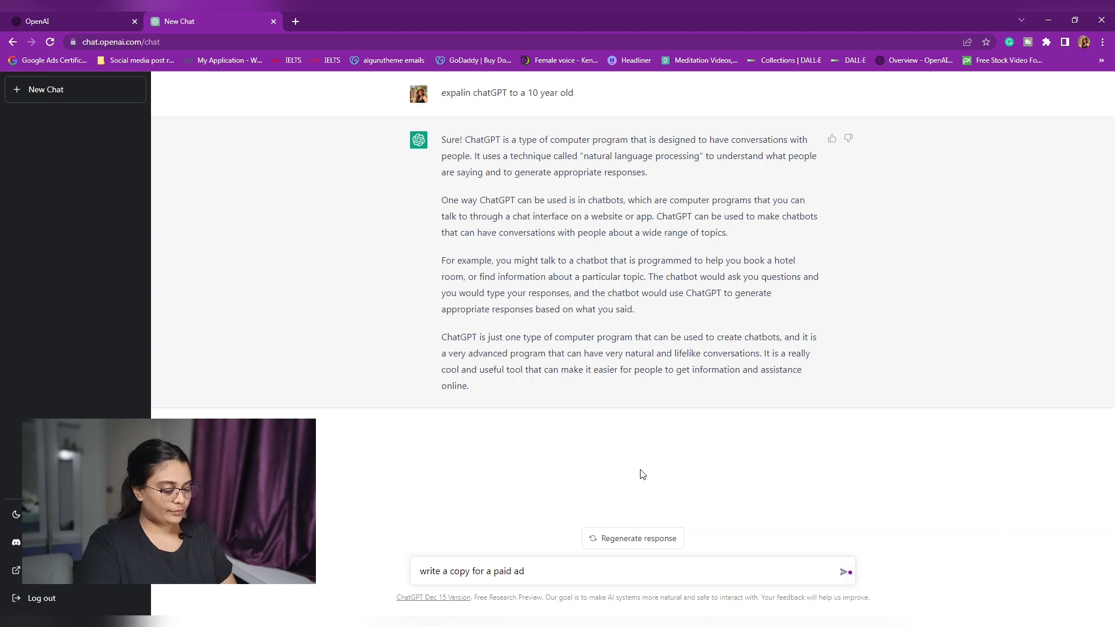
key("Backspace")
type("restaurant")
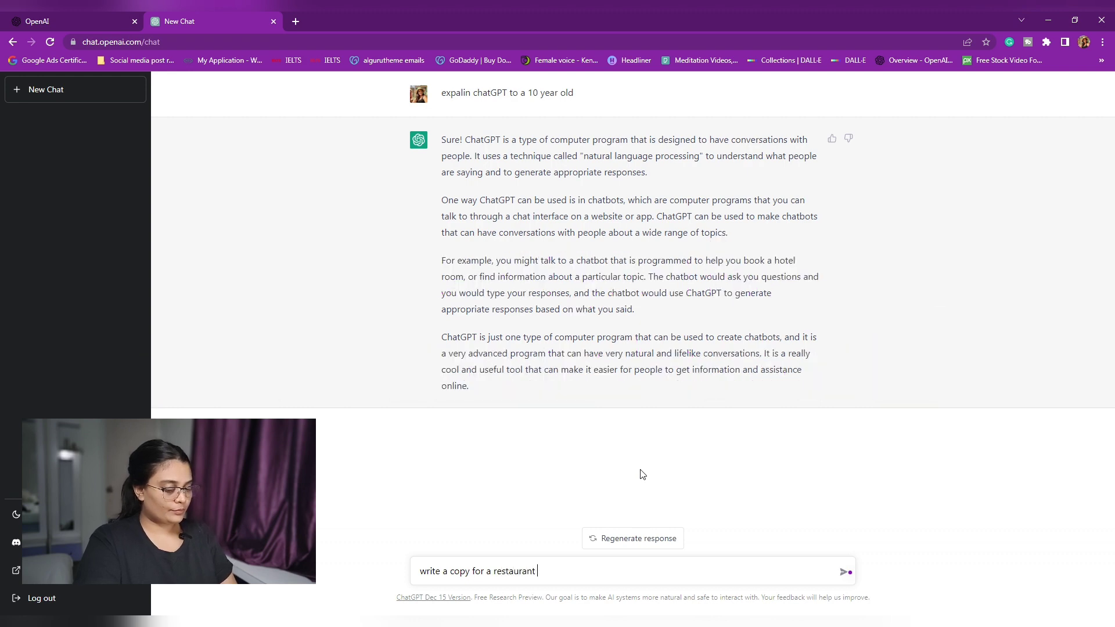
type("paid ad o")
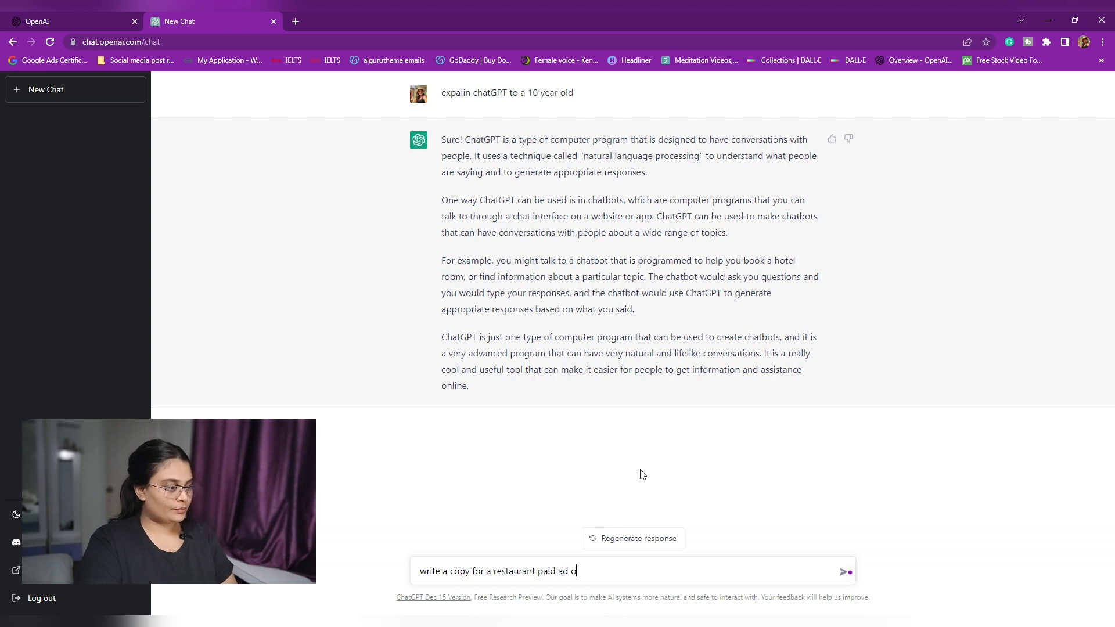
type("n fa")
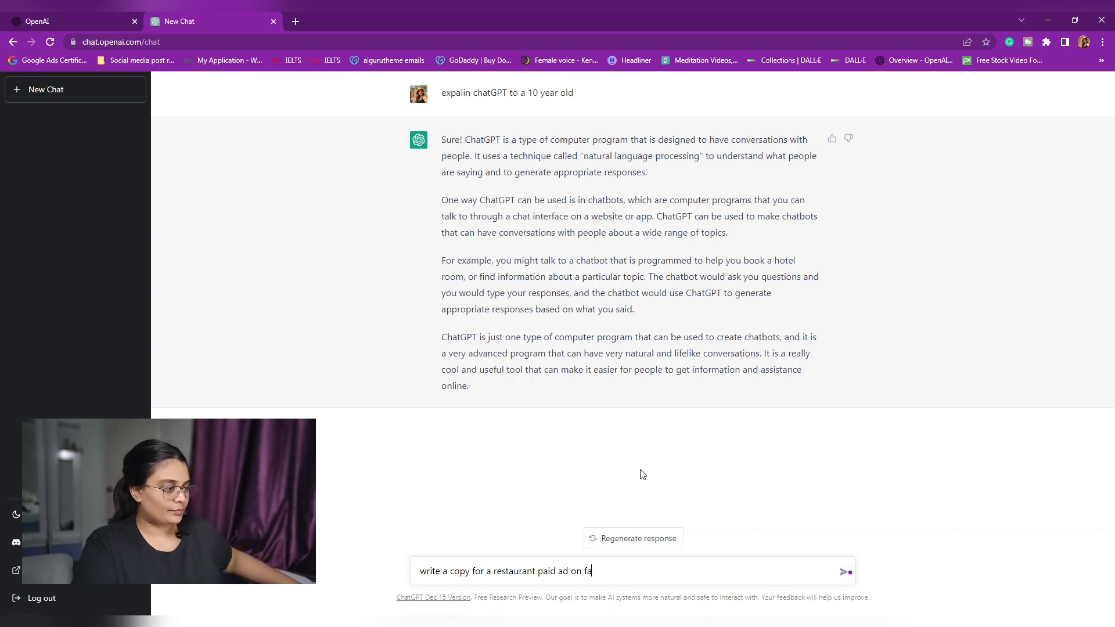
type("cebo")
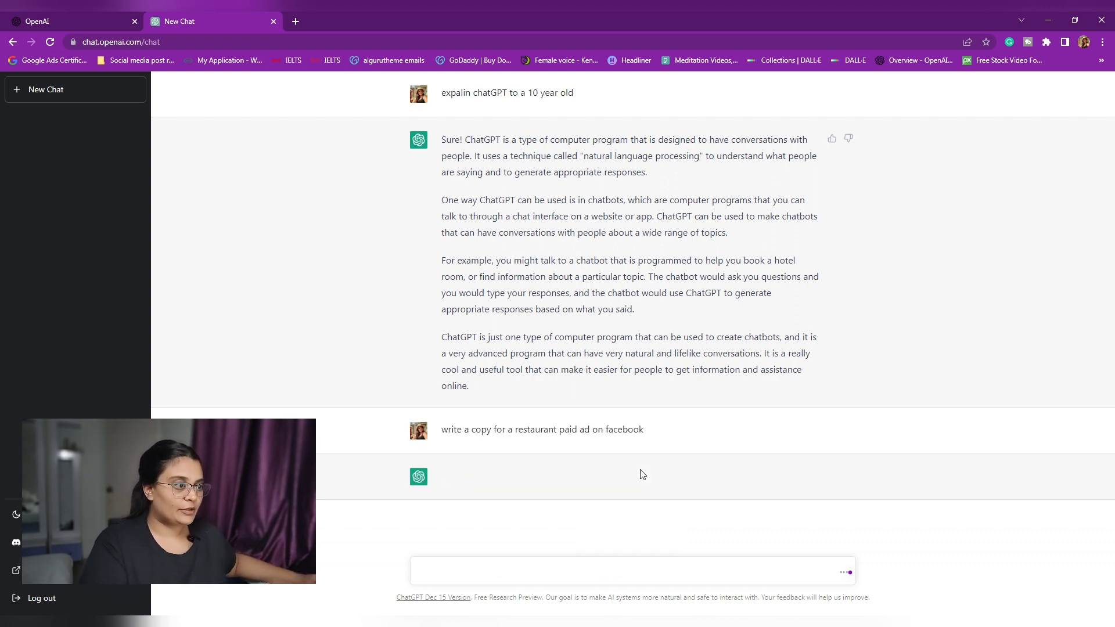
left_click(631, 570)
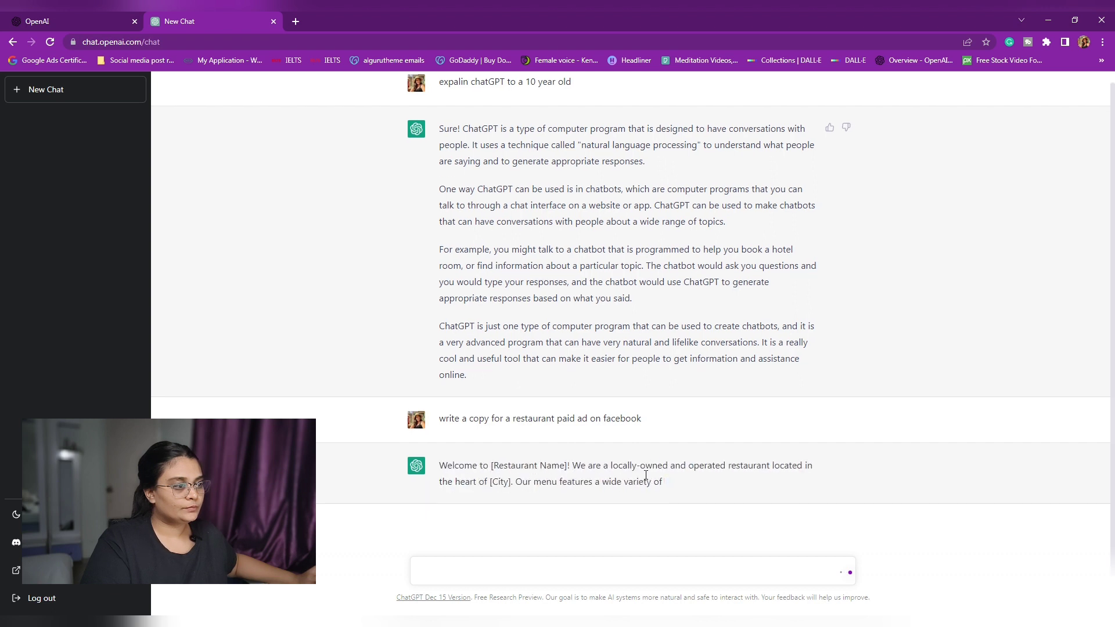
type("e")
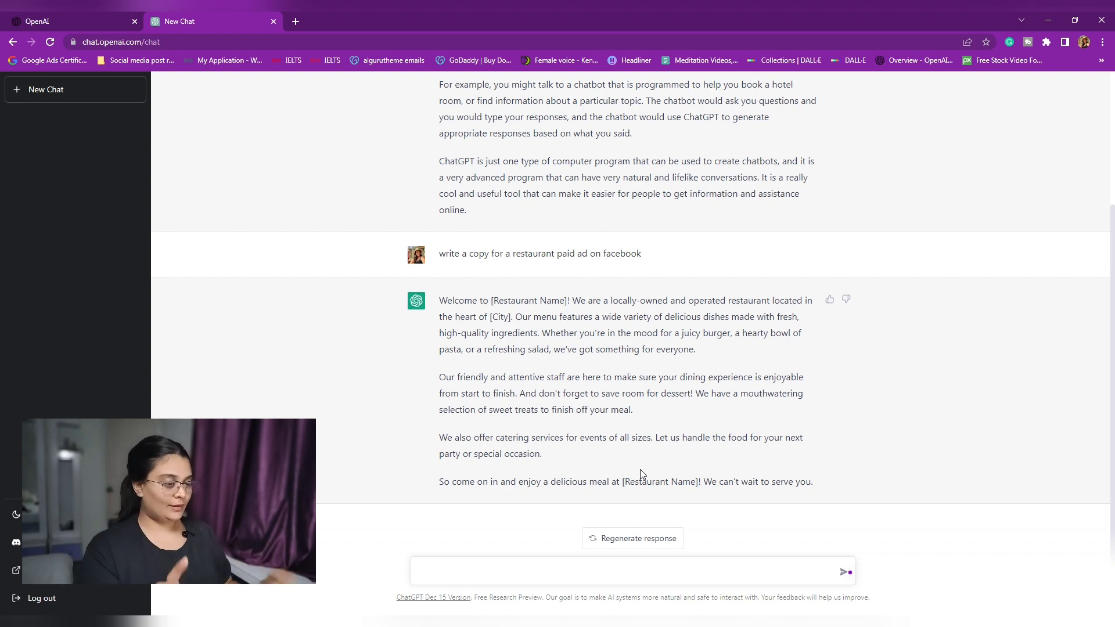
Ask ChatGPT to "explain what is guntur idli for an instagram caption"
left_click(631, 570)
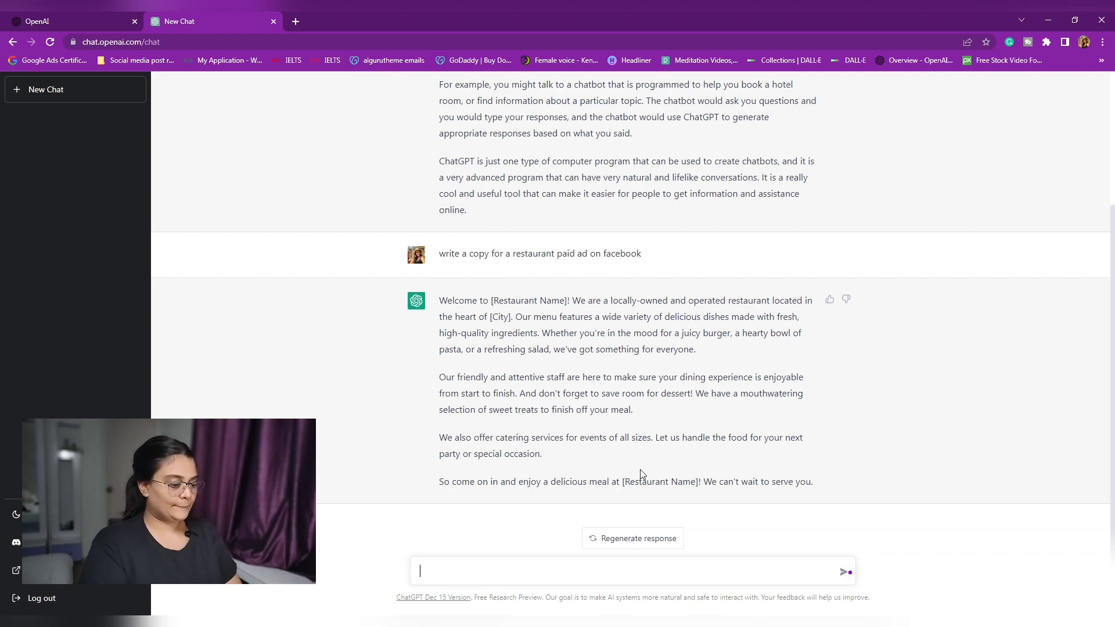
type("explain w")
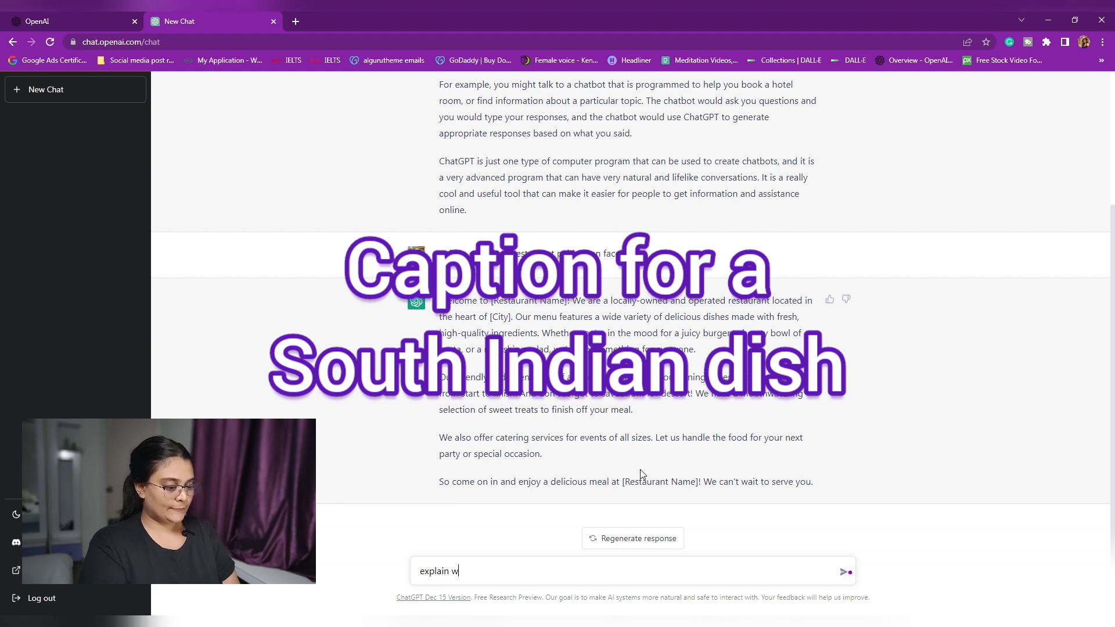
type("hat is guntur")
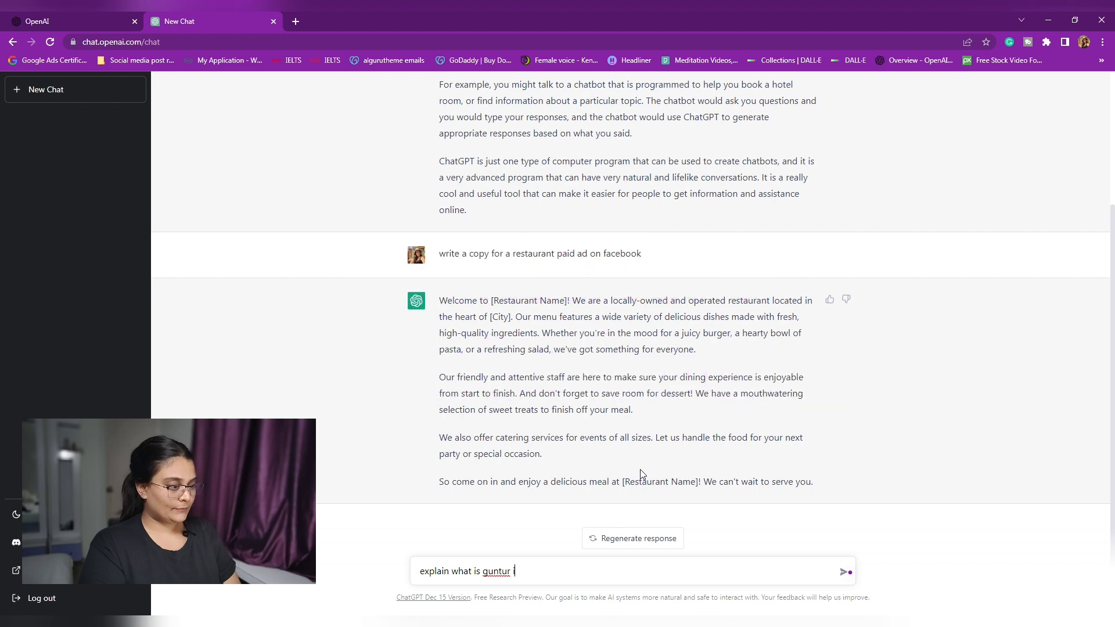
type("idli")
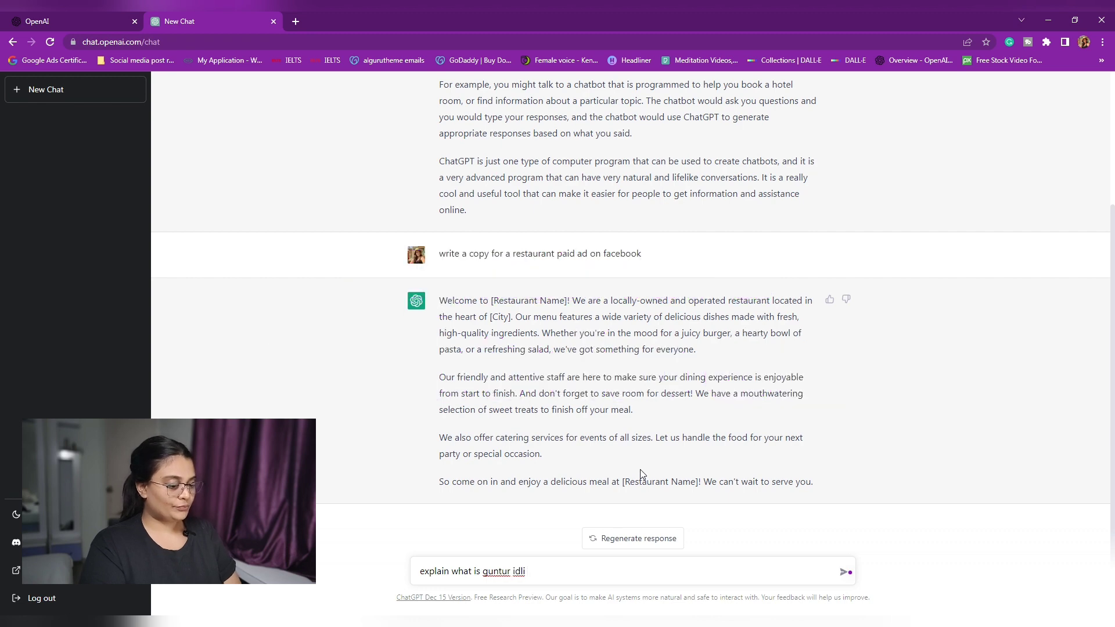
type("for an")
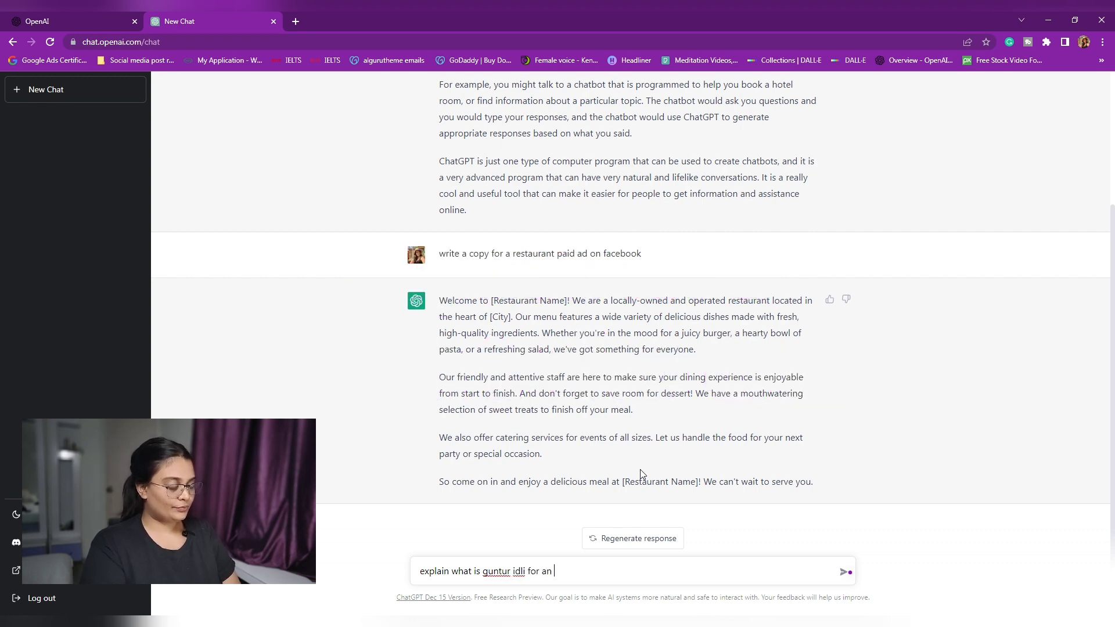
type("instagram c")
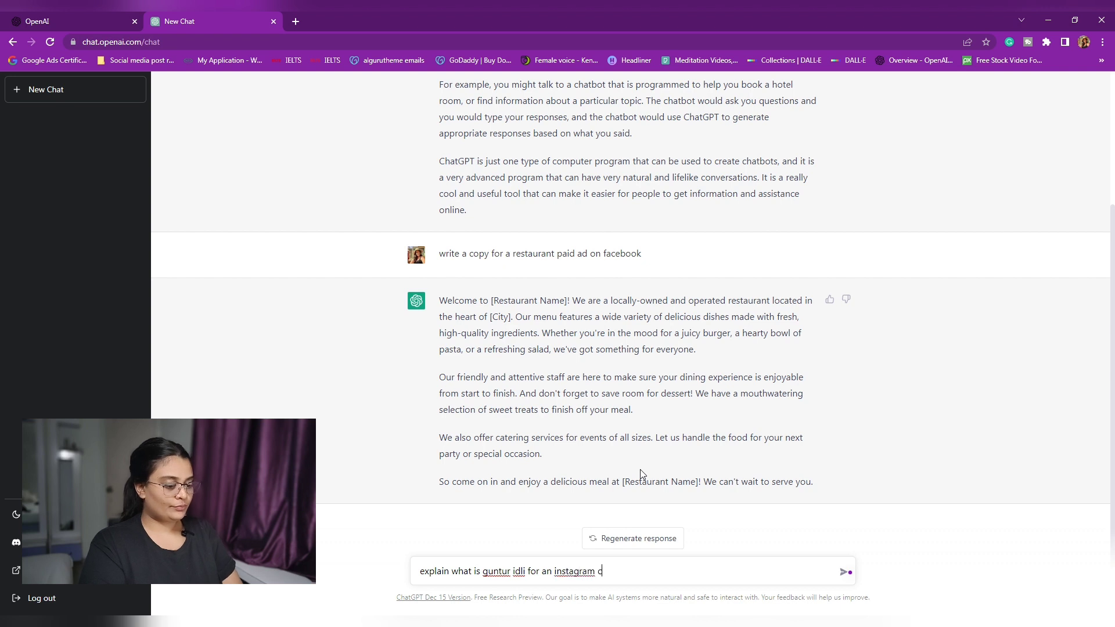
type("aption")
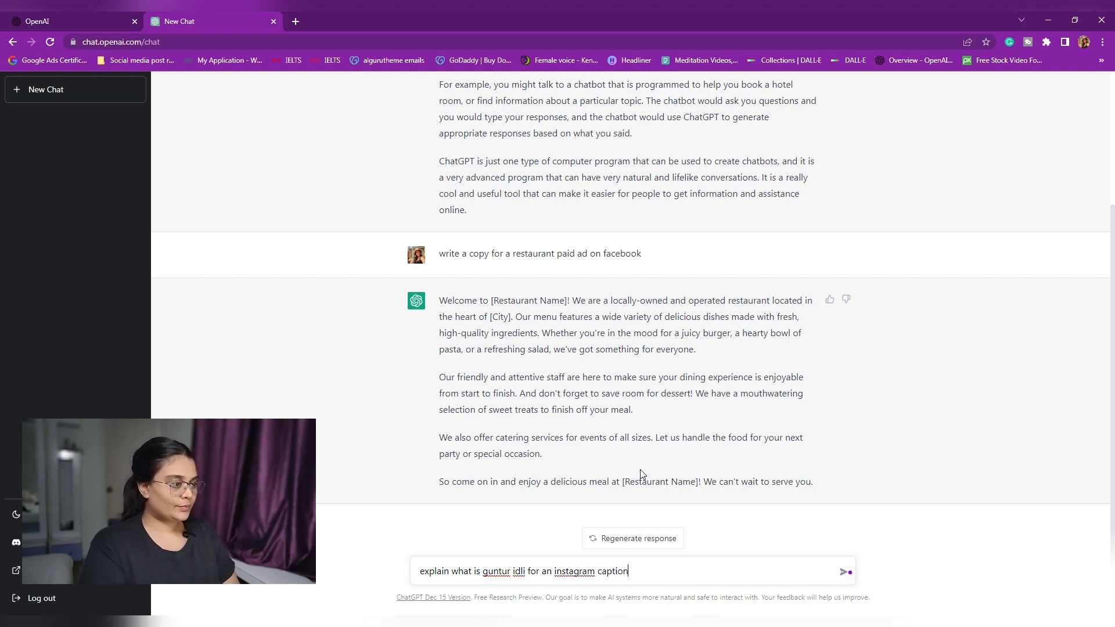
left_click(844, 571)
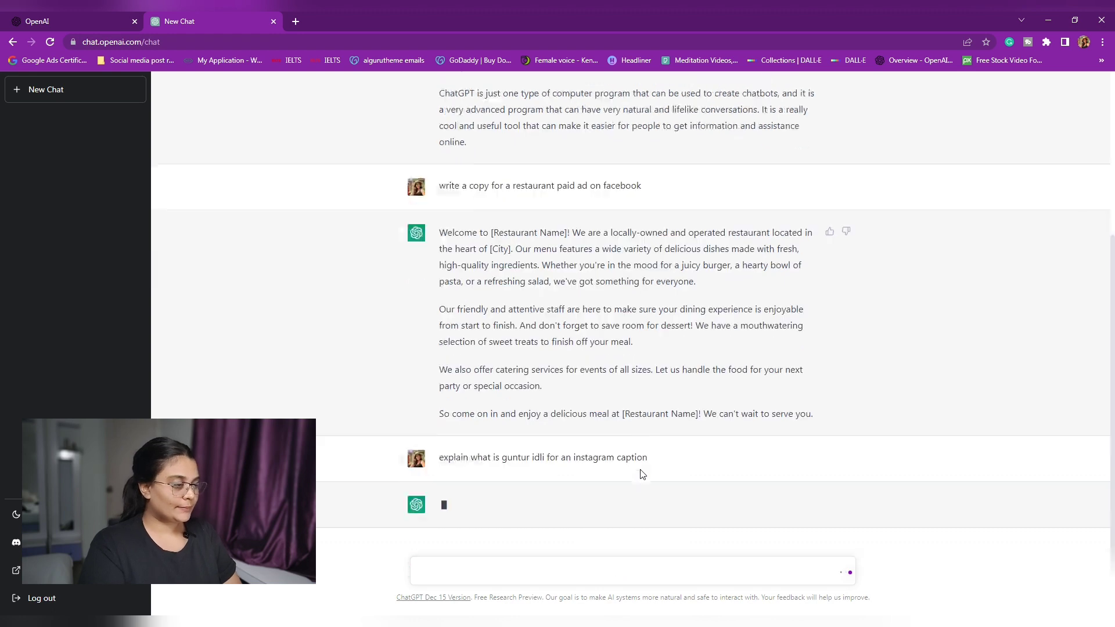
Select the whole three-paragraph Guntur idli answer text
scroll("down", 3)
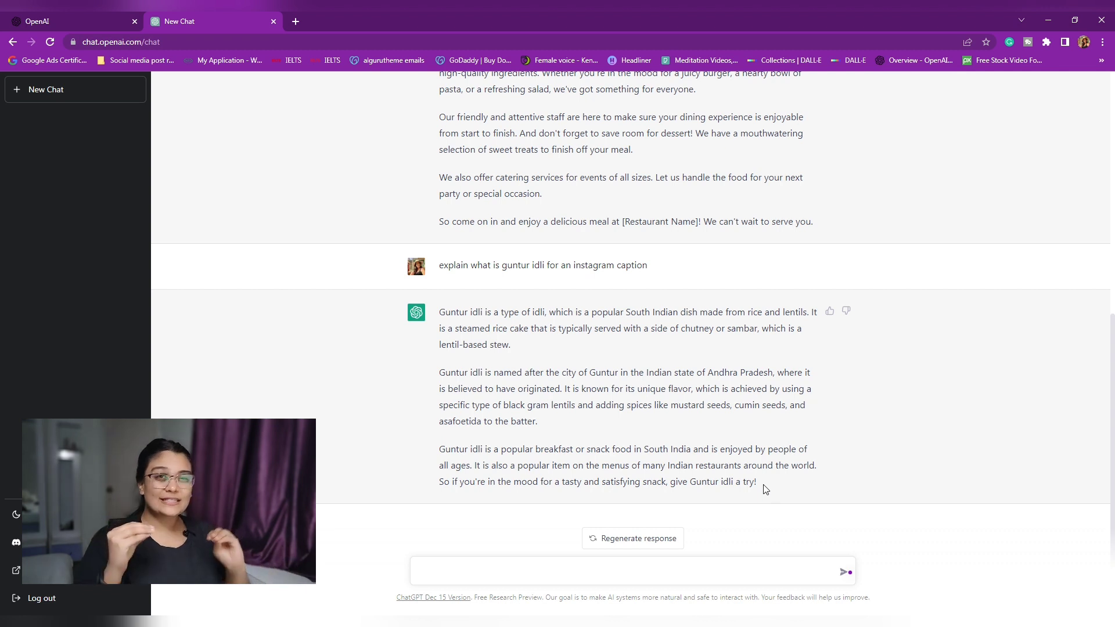
left_click_drag(439, 311, 757, 481)
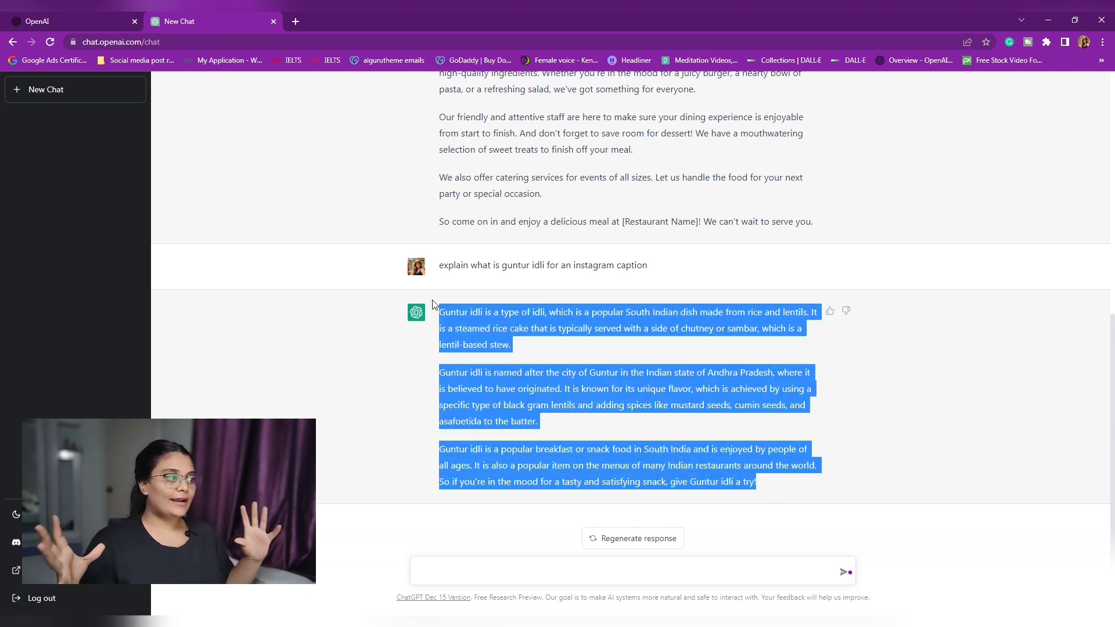